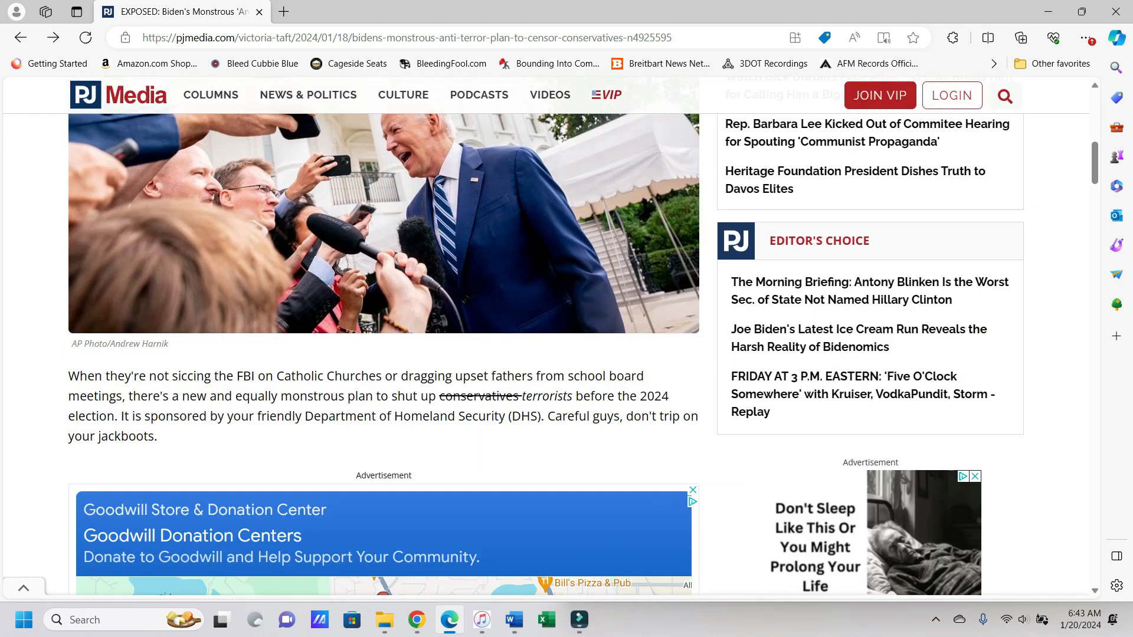
pyautogui.scroll(-3)
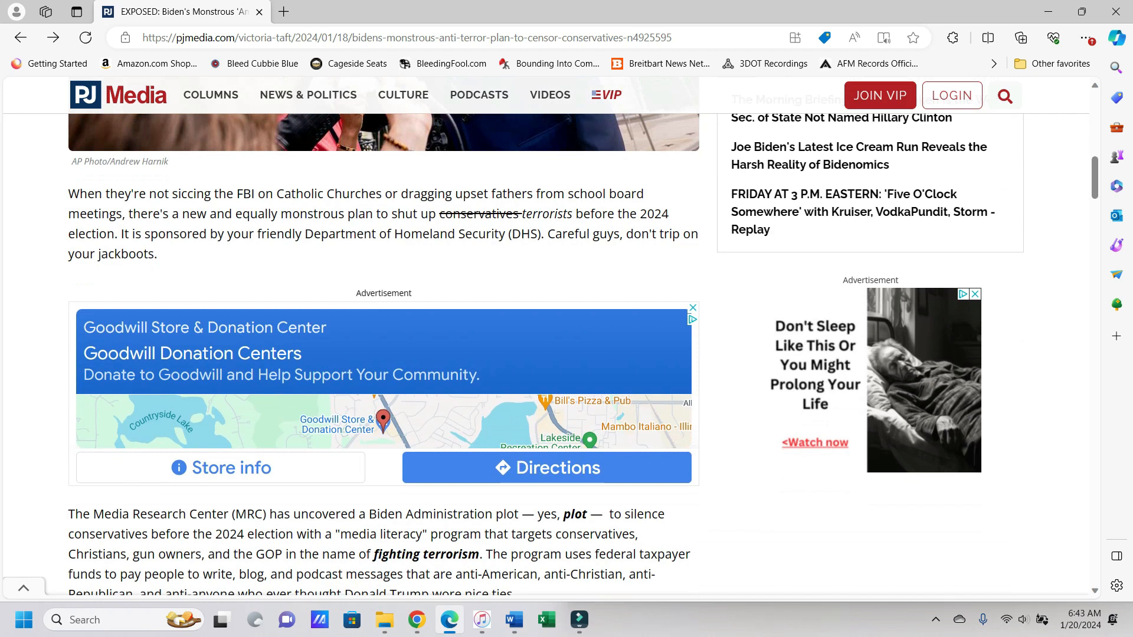
pyautogui.scroll(-3)
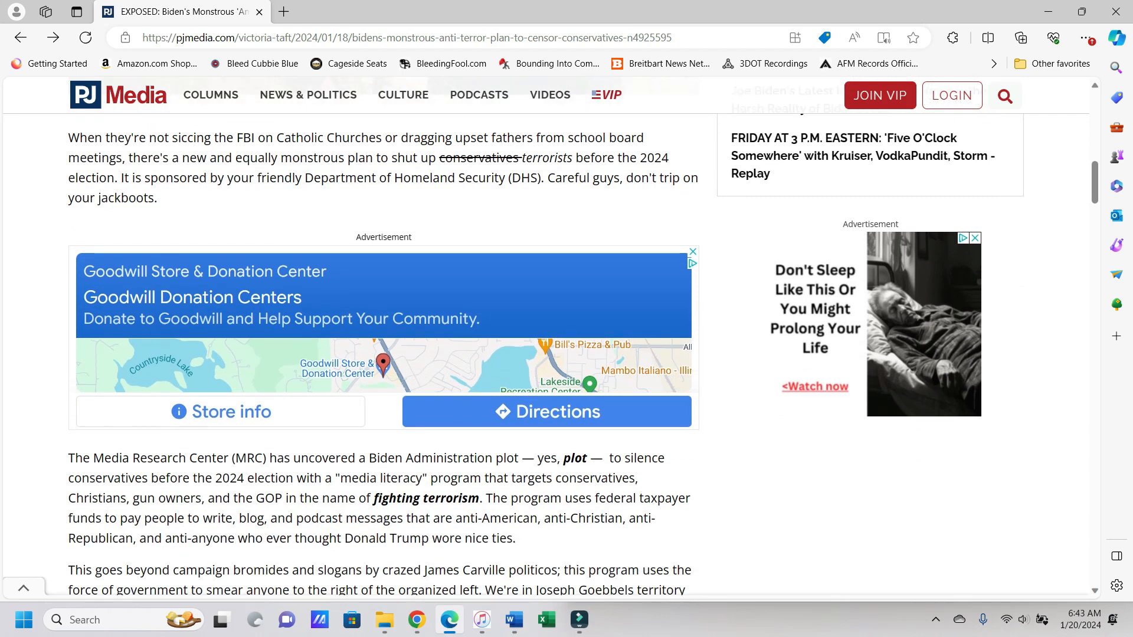
pyautogui.scroll(-3)
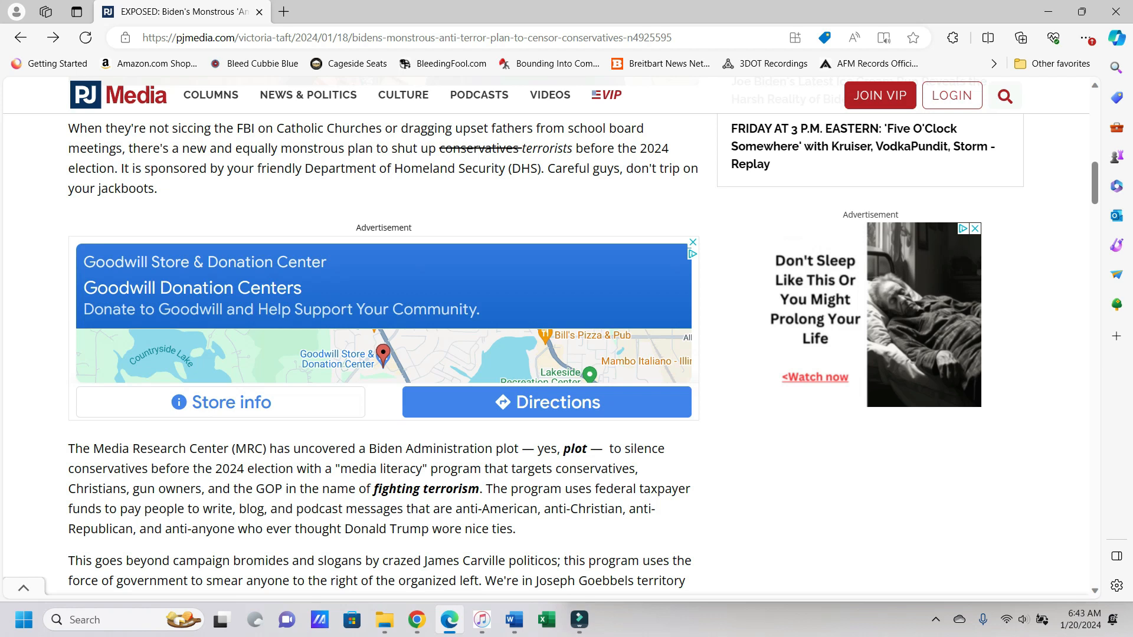
pyautogui.scroll(-3)
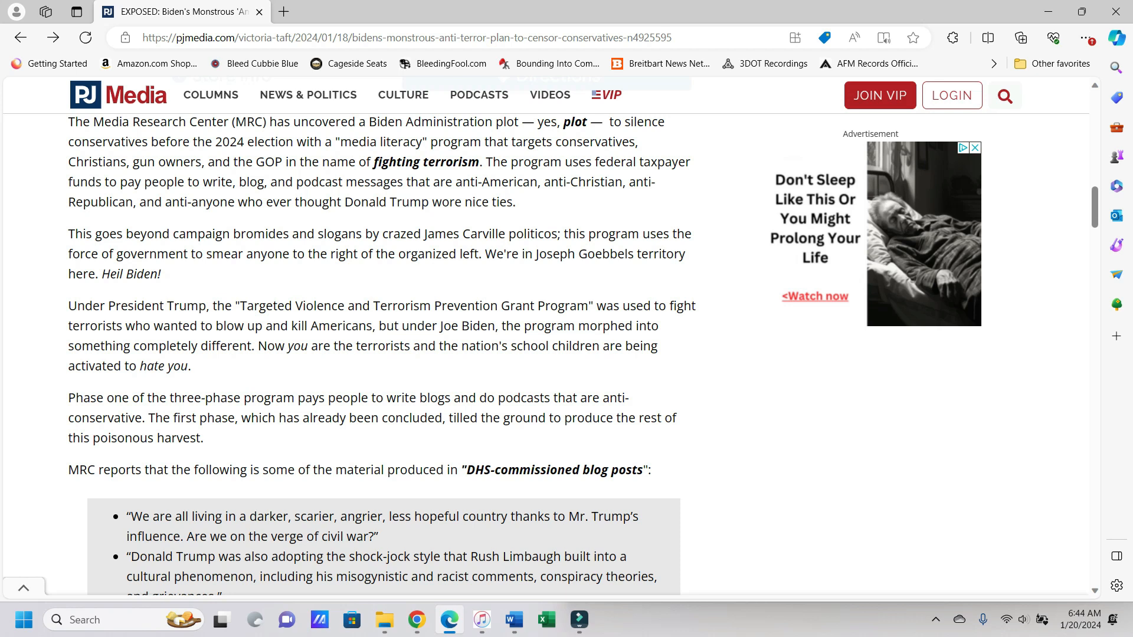
pyautogui.scroll(-3)
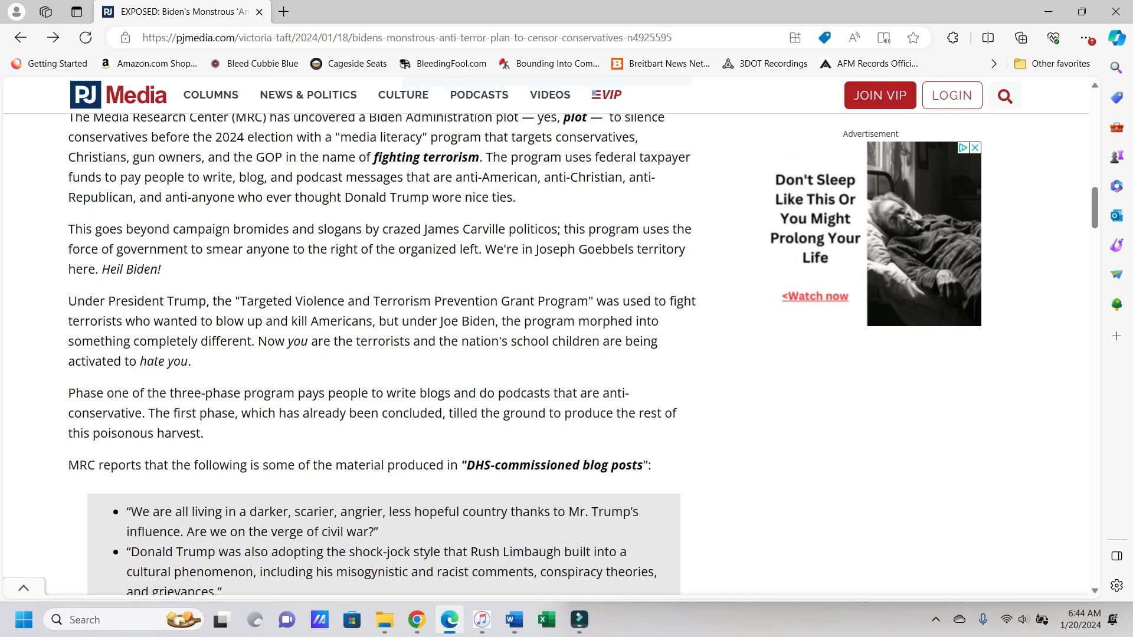
pyautogui.scroll(-3)
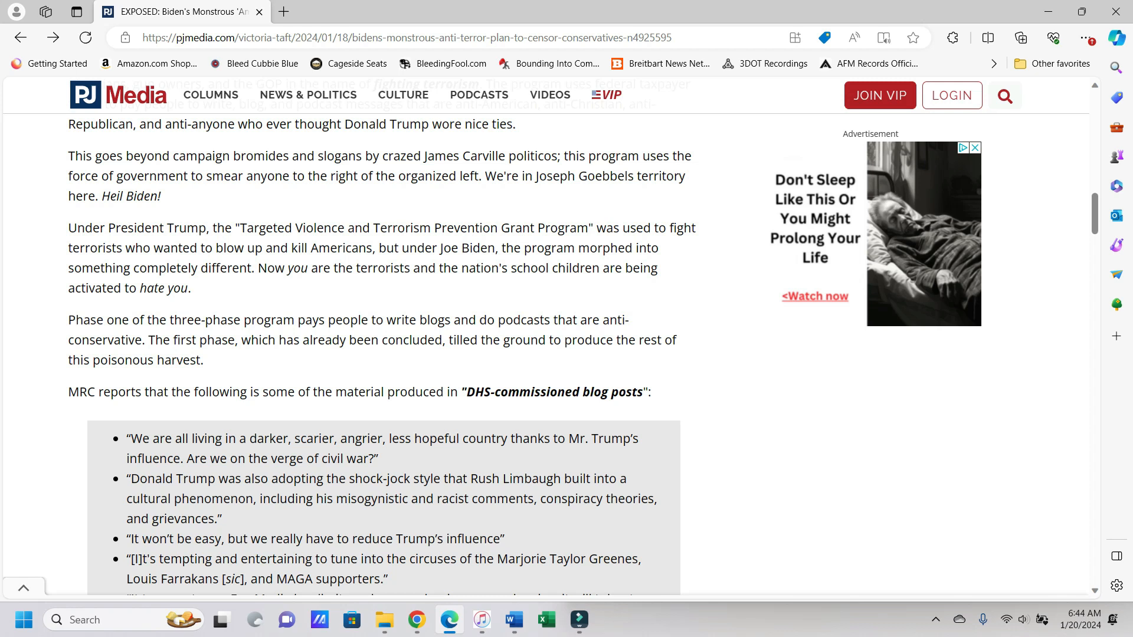
pyautogui.scroll(-3)
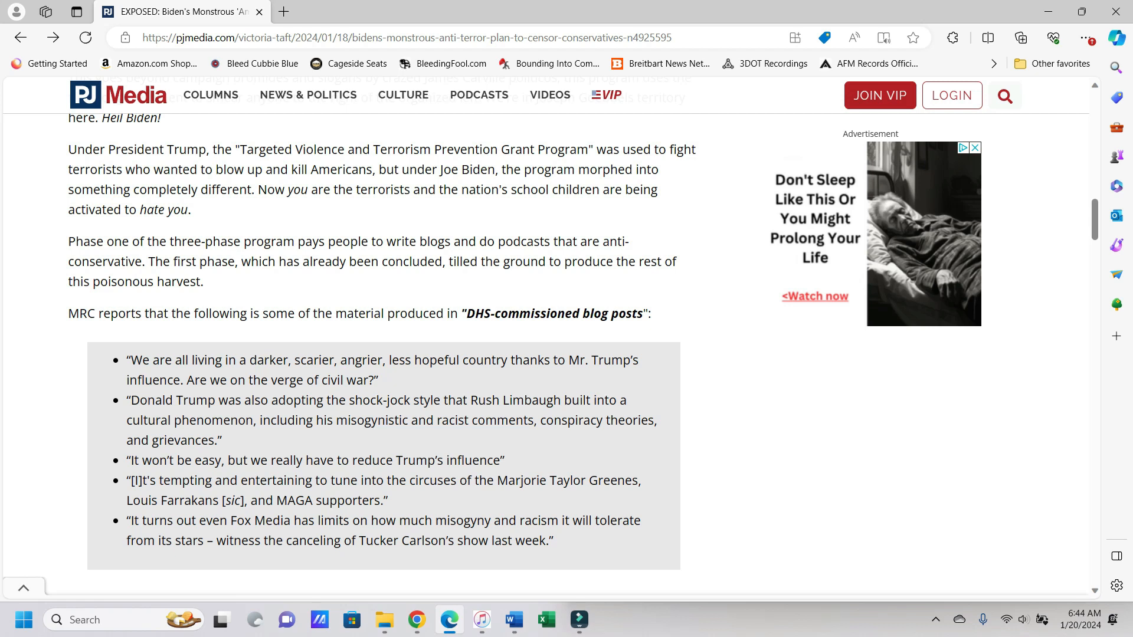
pyautogui.scroll(-3)
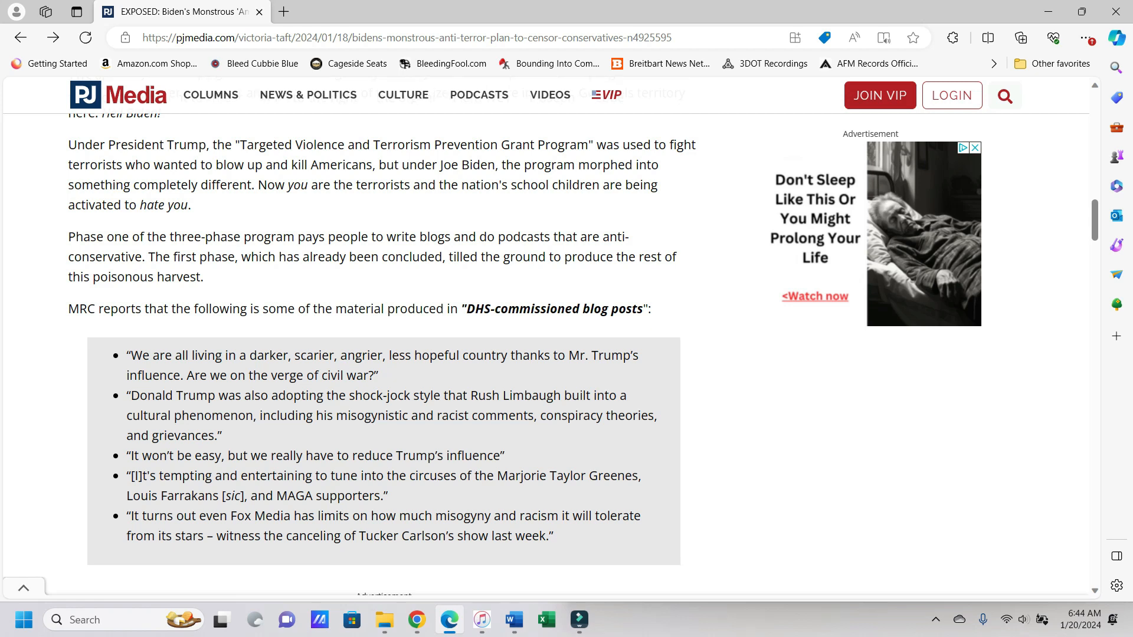
pyautogui.scroll(-3)
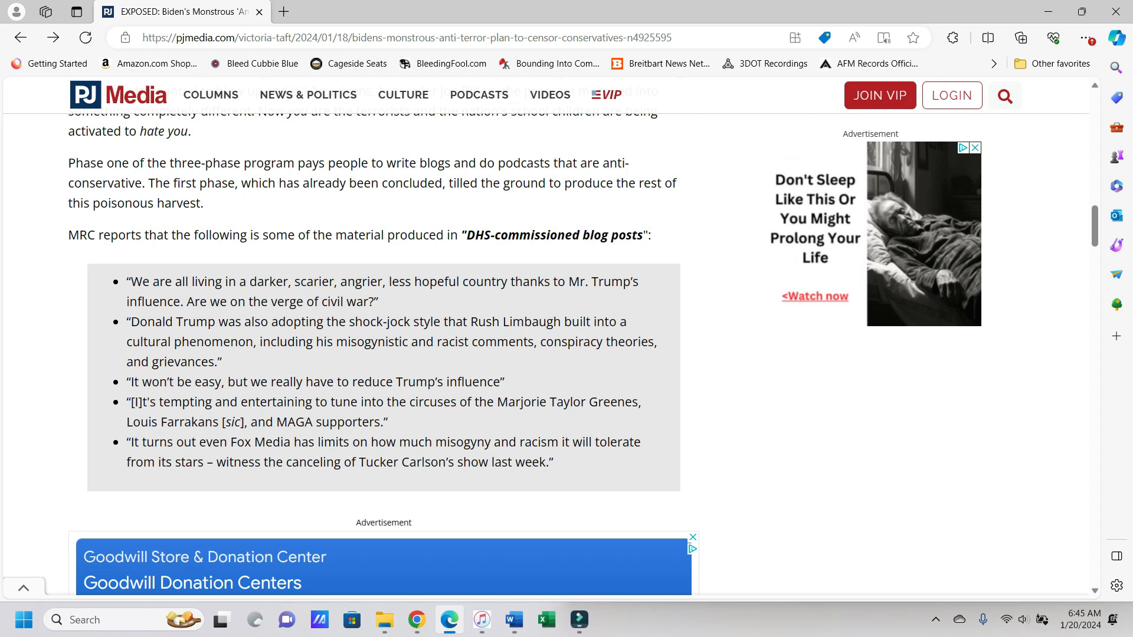
pyautogui.scroll(-3)
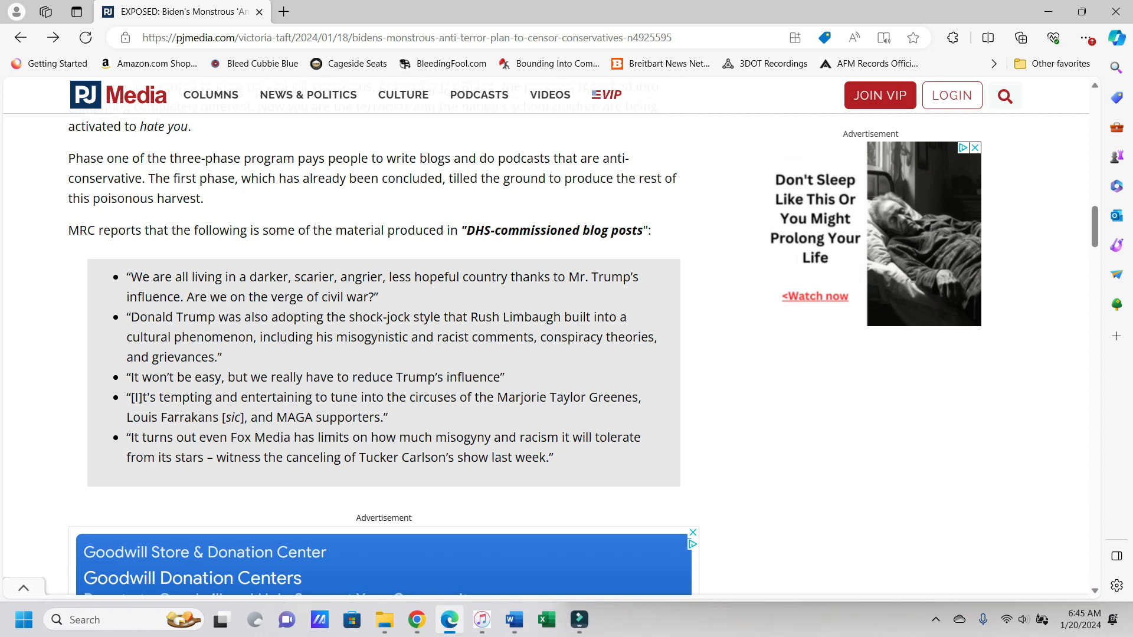
pyautogui.scroll(-3)
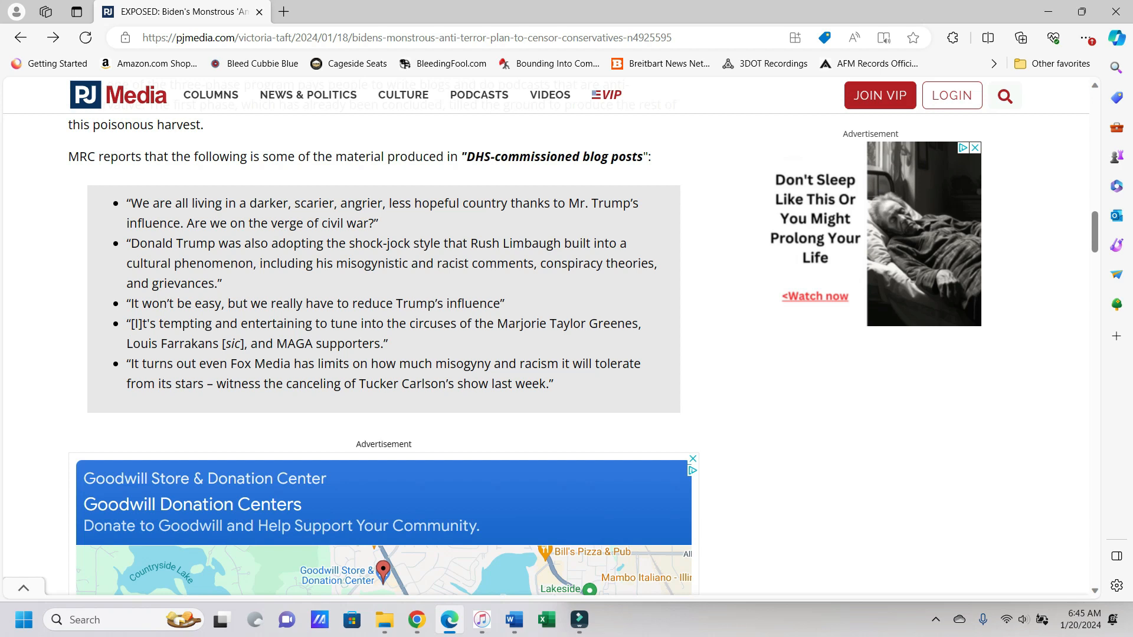
pyautogui.scroll(-3)
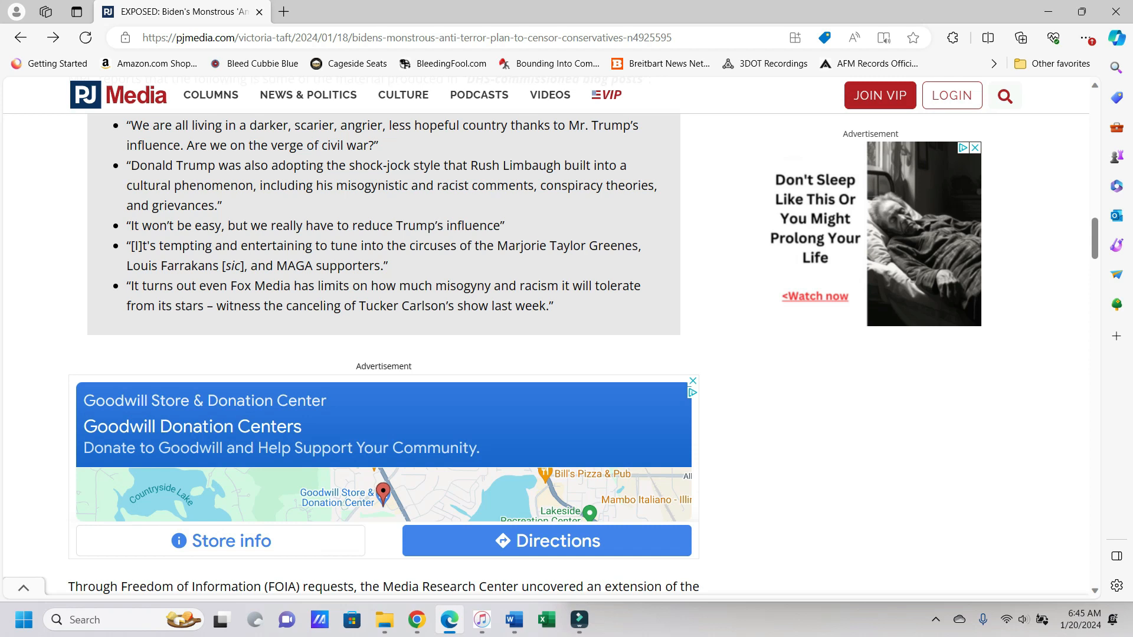
pyautogui.scroll(-3)
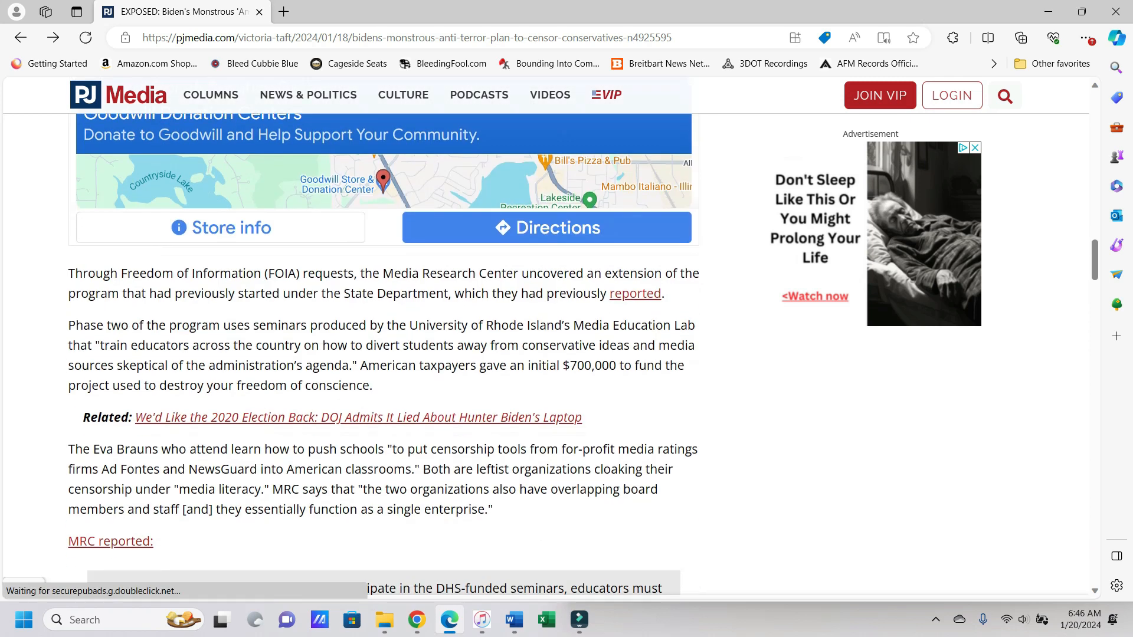
pyautogui.scroll(-3)
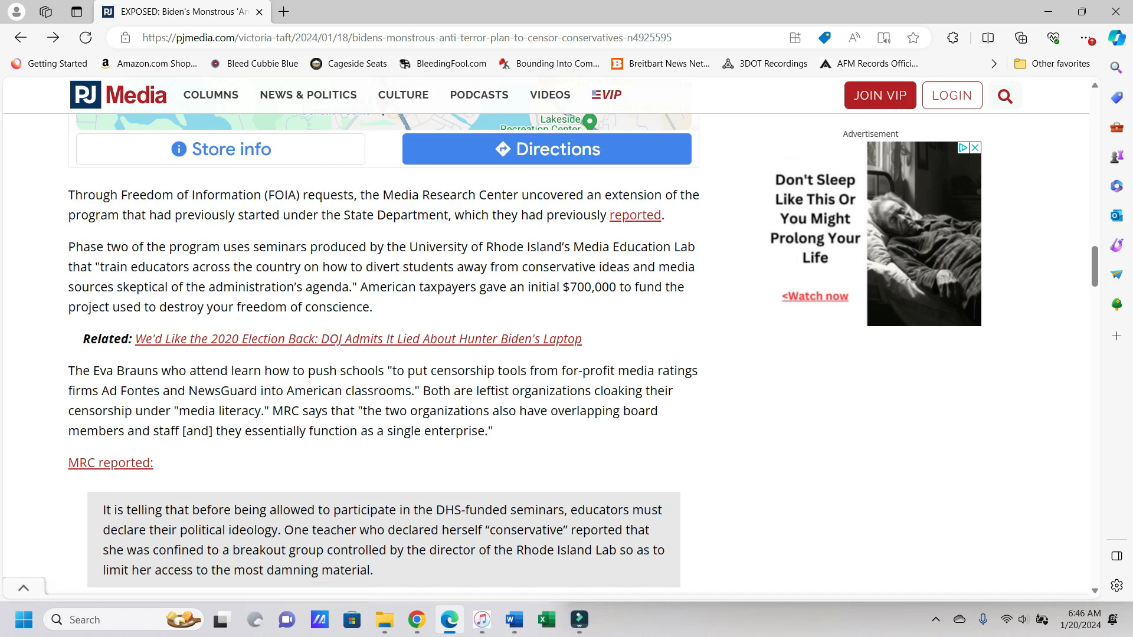
pyautogui.scroll(-3)
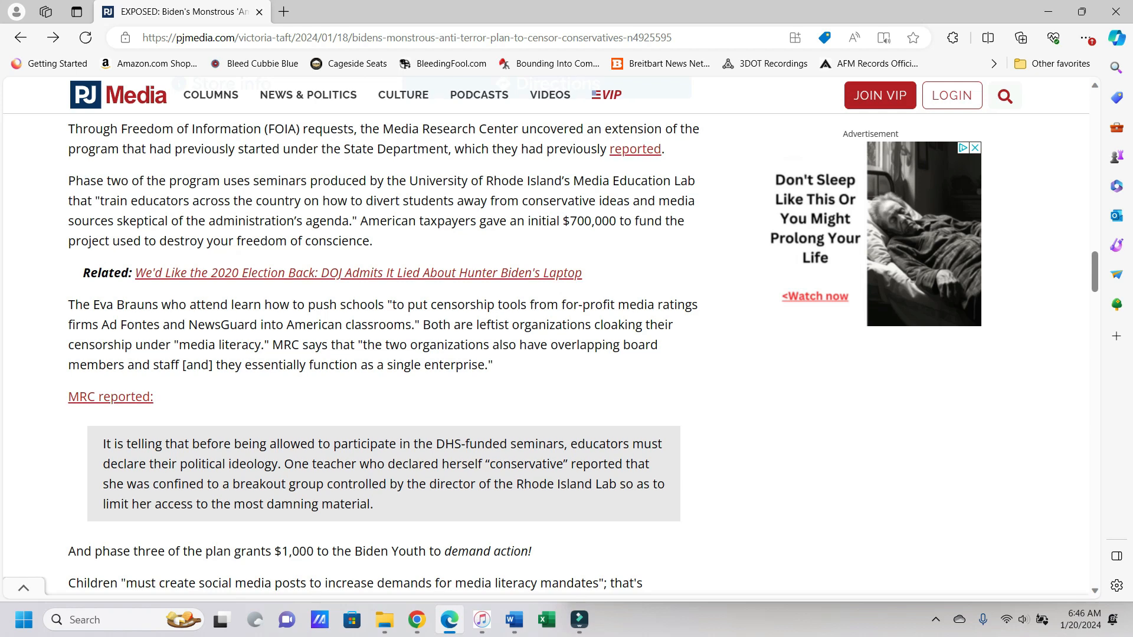
pyautogui.scroll(-3)
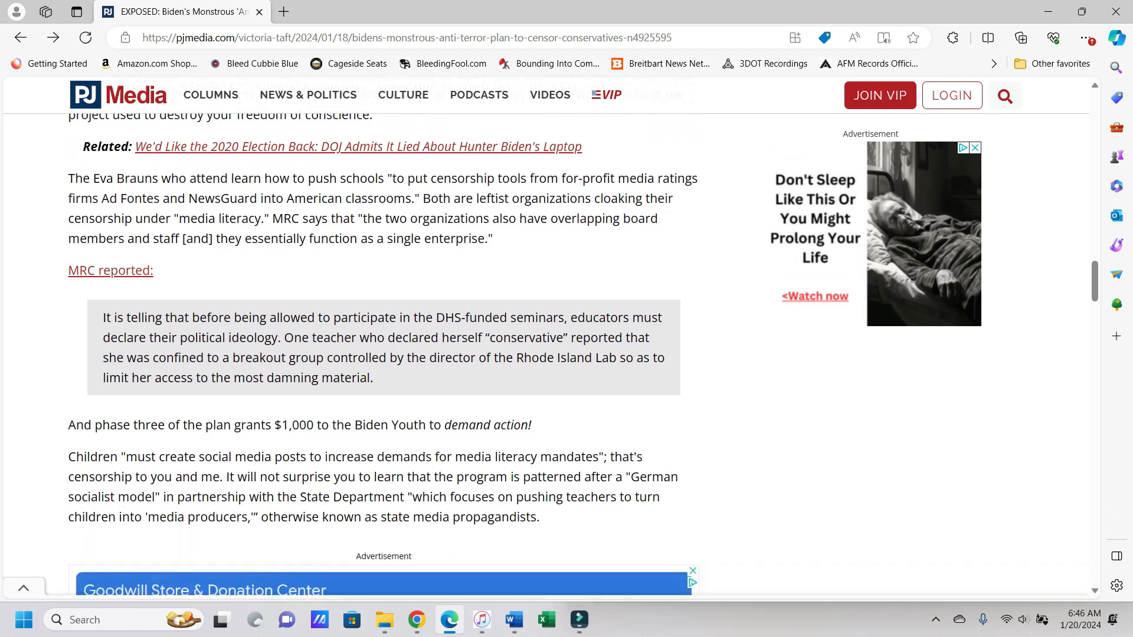
pyautogui.scroll(-3)
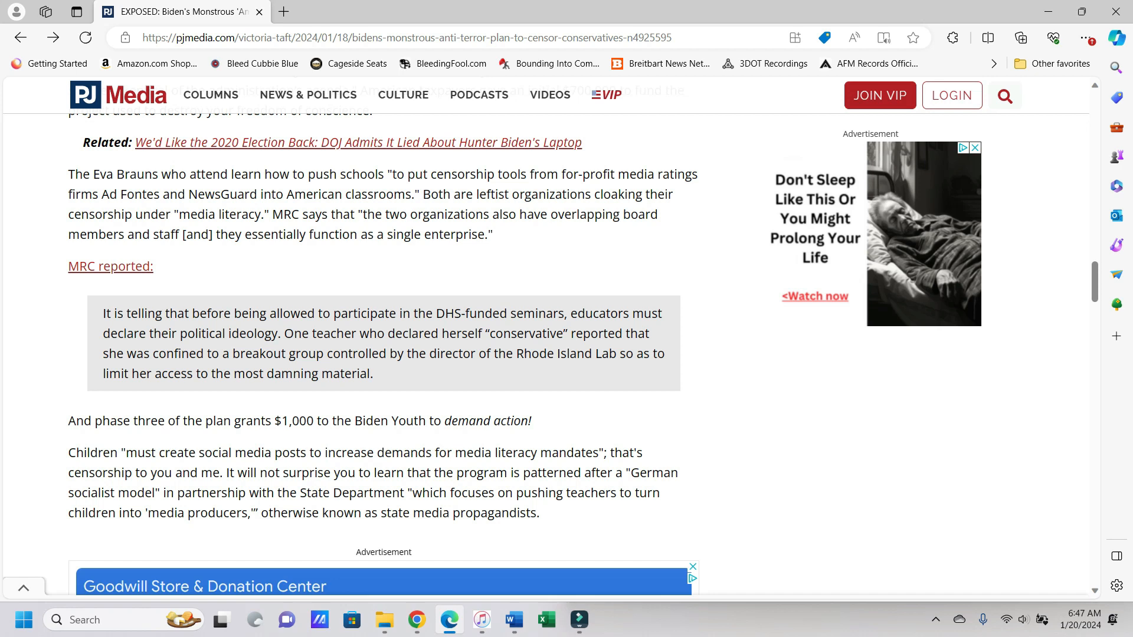
pyautogui.scroll(-3)
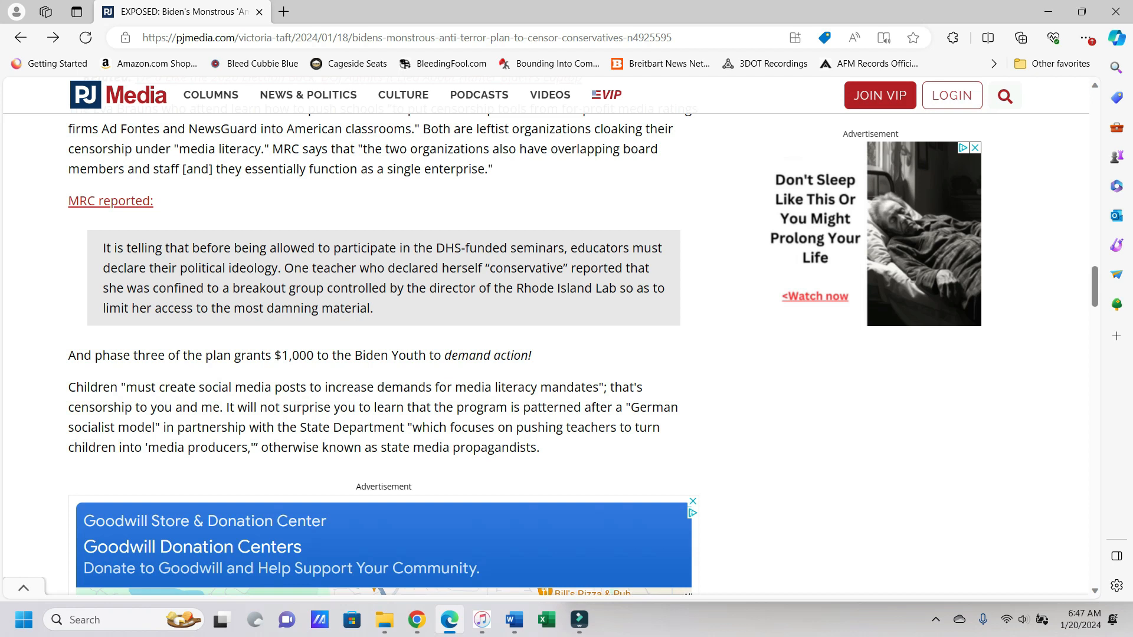
pyautogui.scroll(-3)
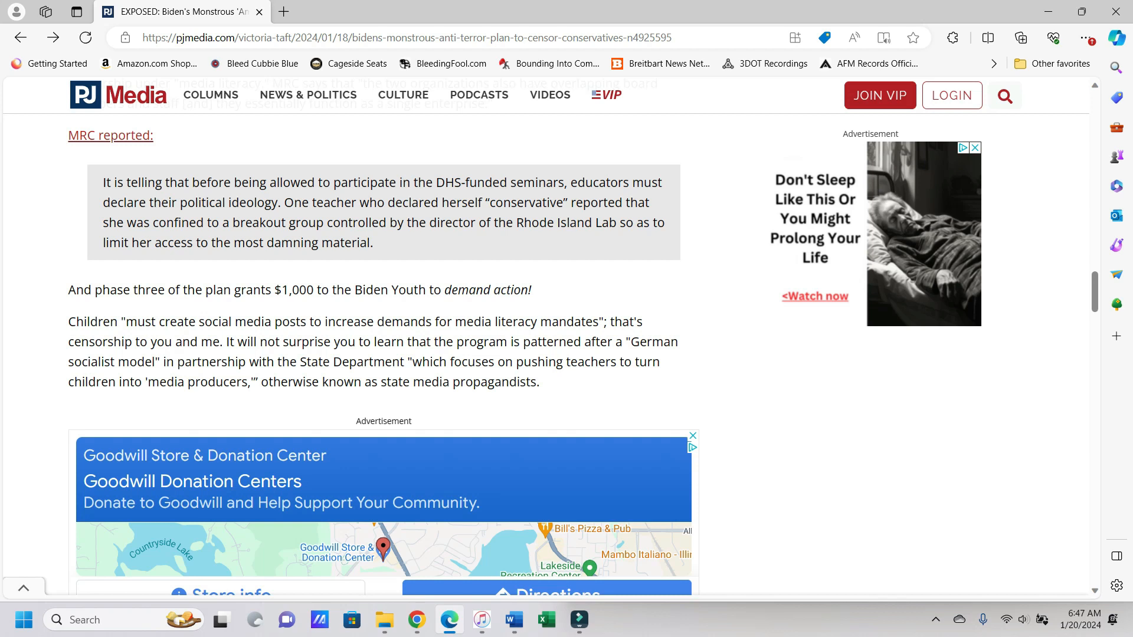
pyautogui.scroll(-3)
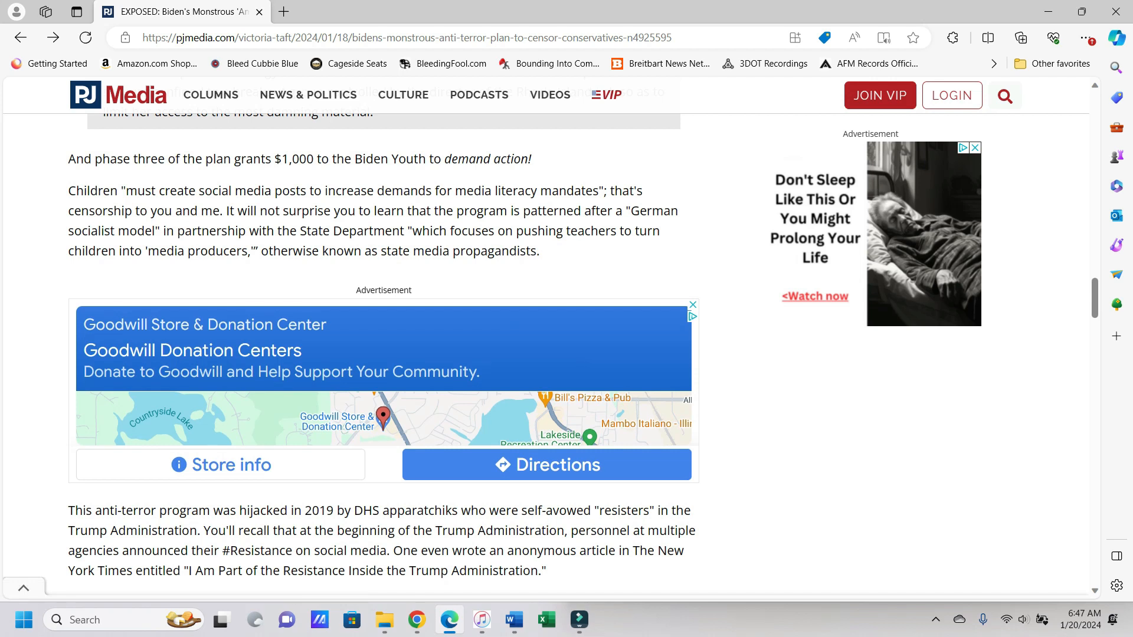
pyautogui.scroll(-3)
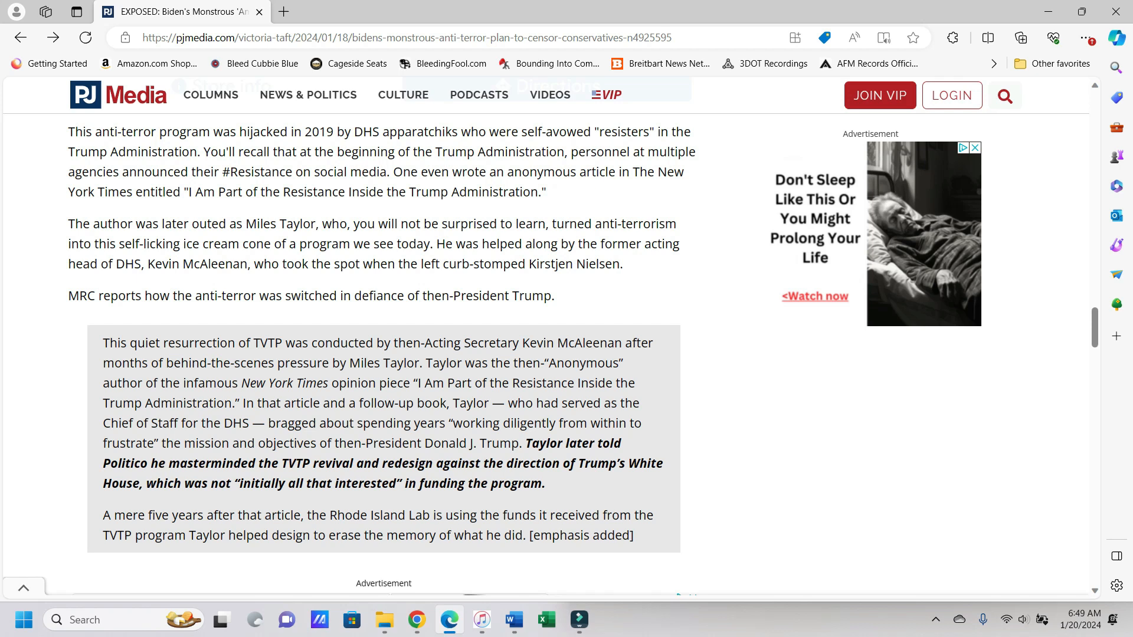
pyautogui.scroll(-3)
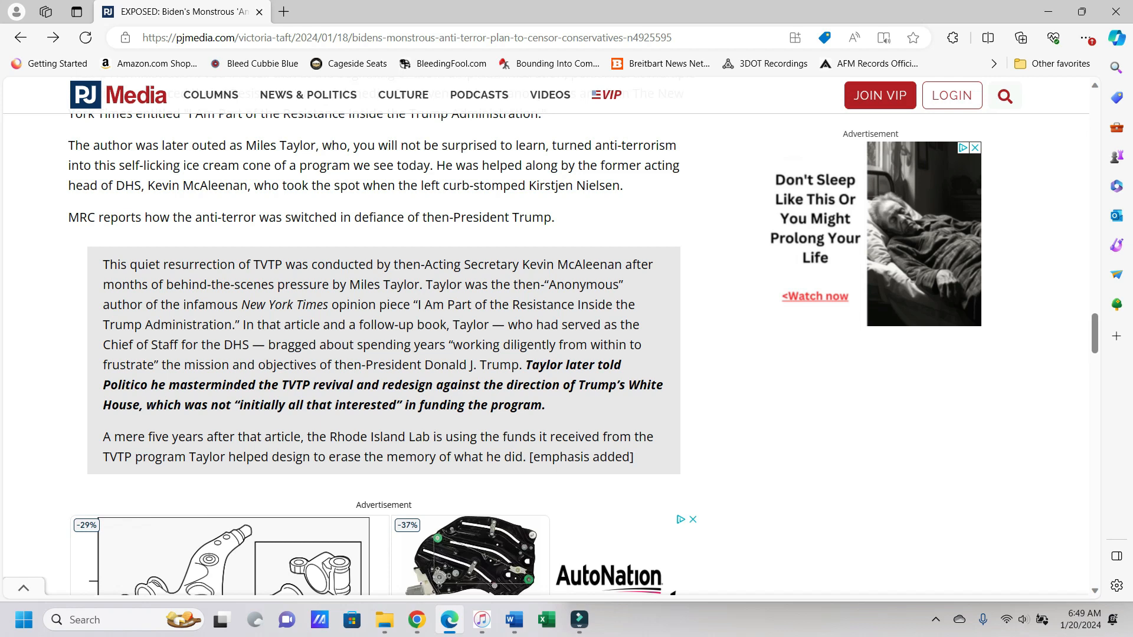
pyautogui.scroll(-3)
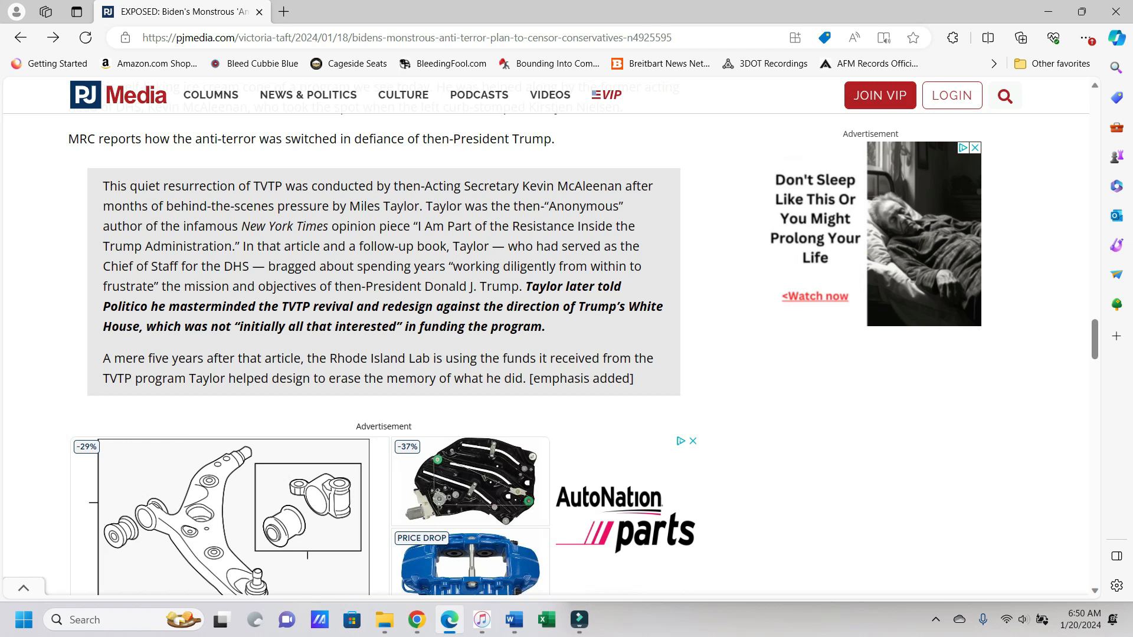
pyautogui.scroll(-3)
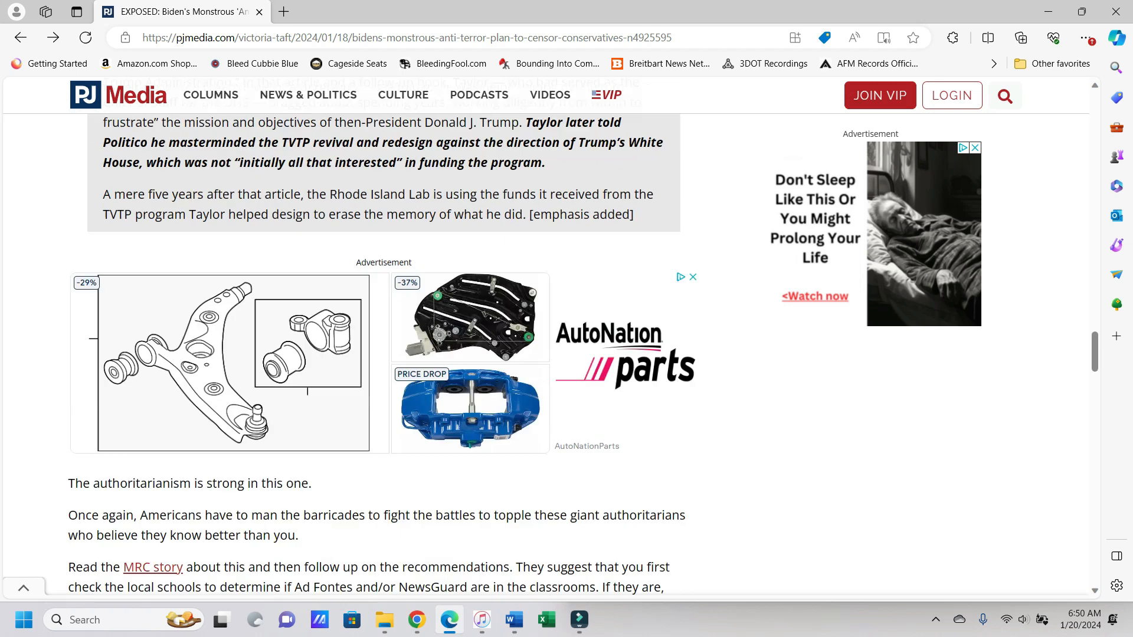
pyautogui.scroll(-3)
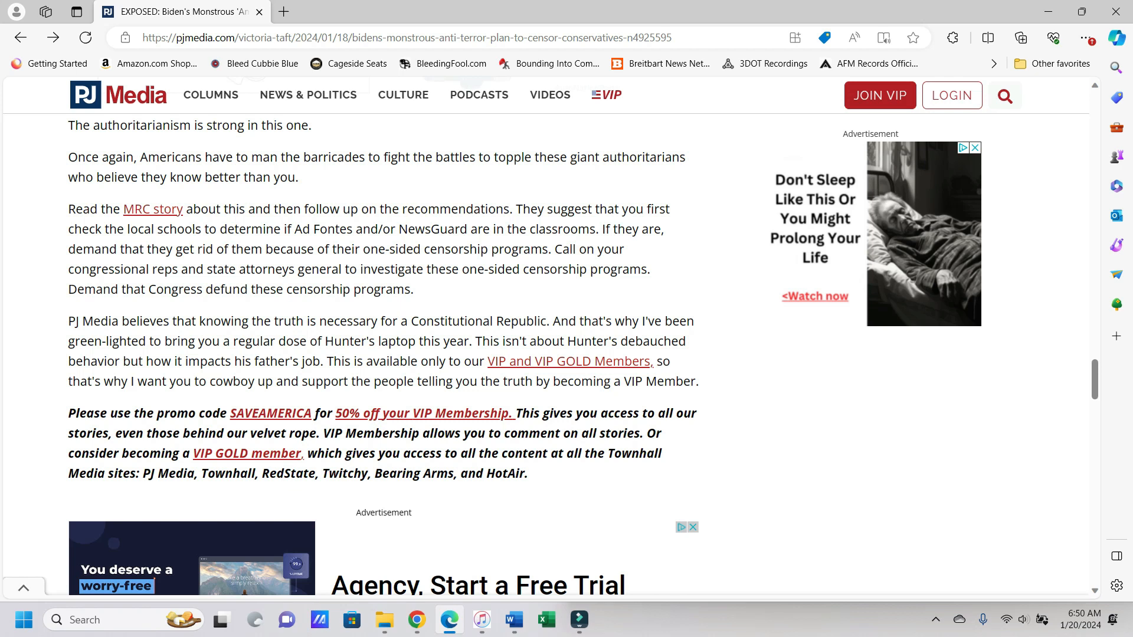
pyautogui.scroll(-3)
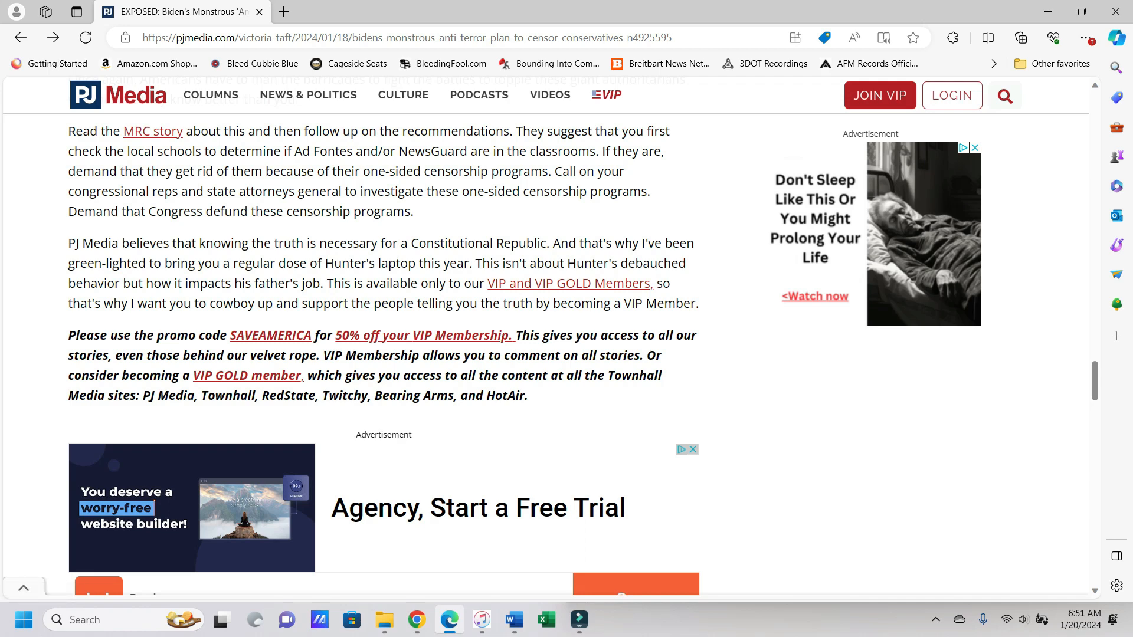
pyautogui.scroll(-3)
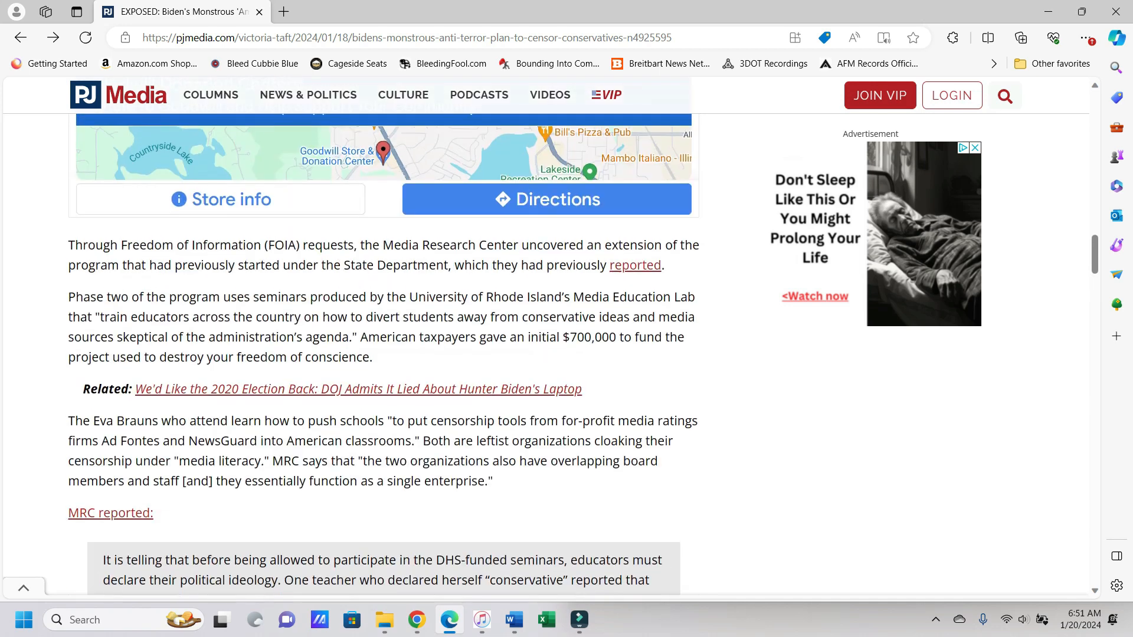
pyautogui.scroll(3)
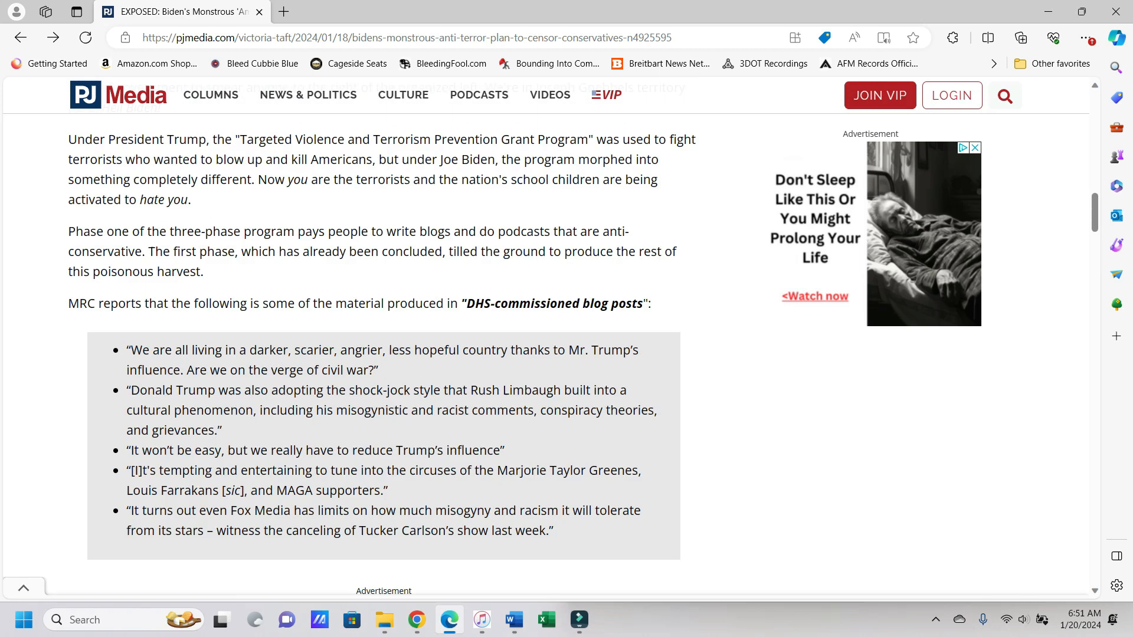
pyautogui.scroll(3)
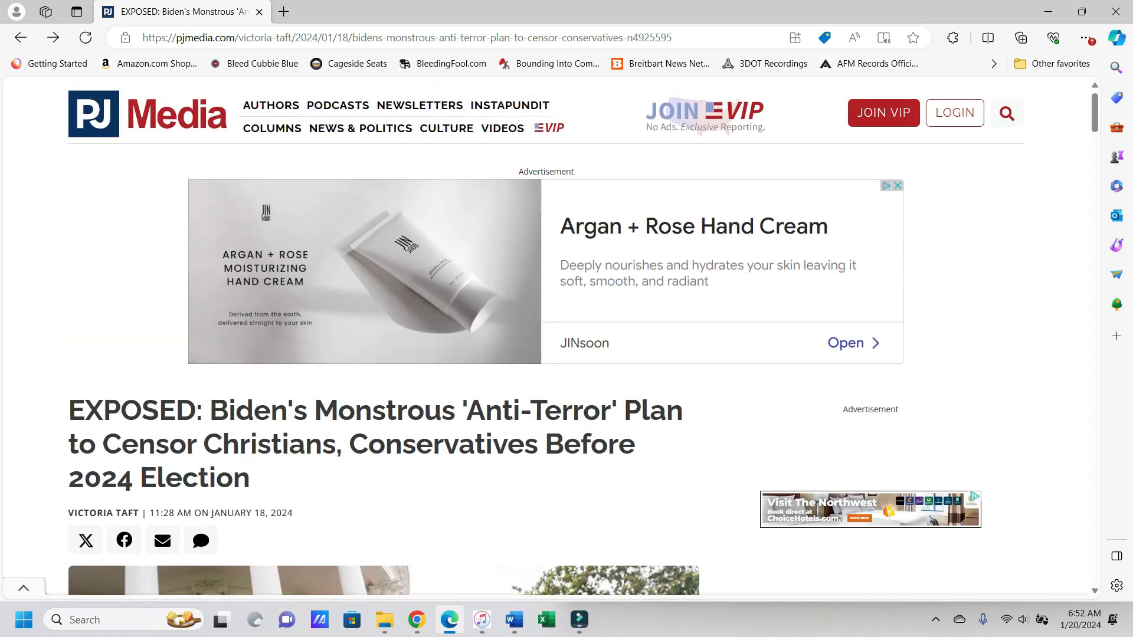
pyautogui.scroll(-3)
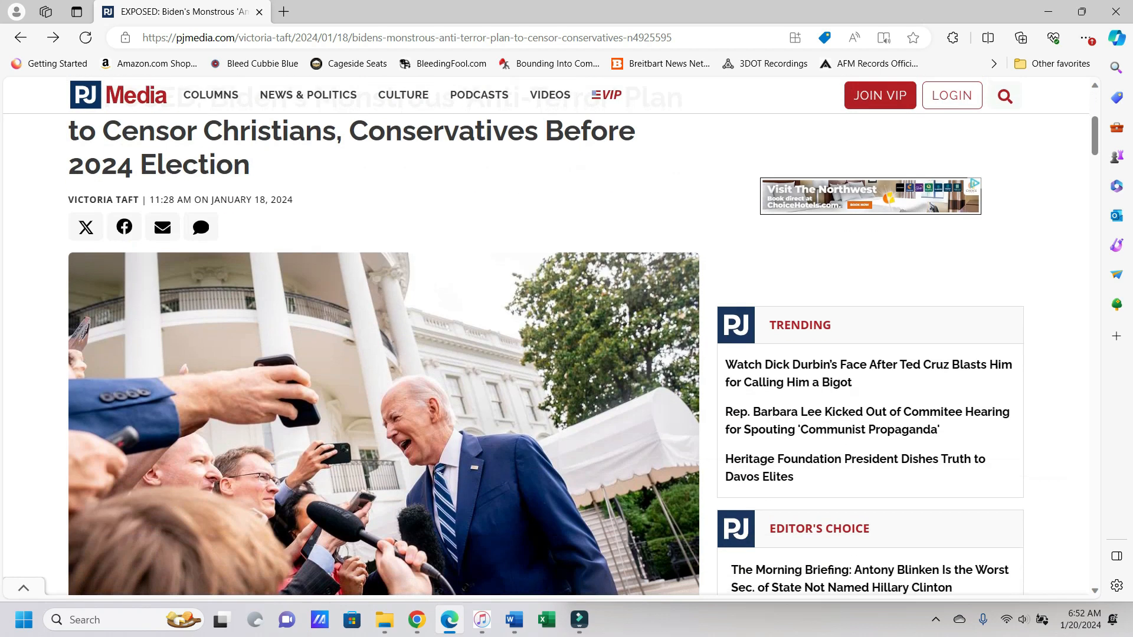